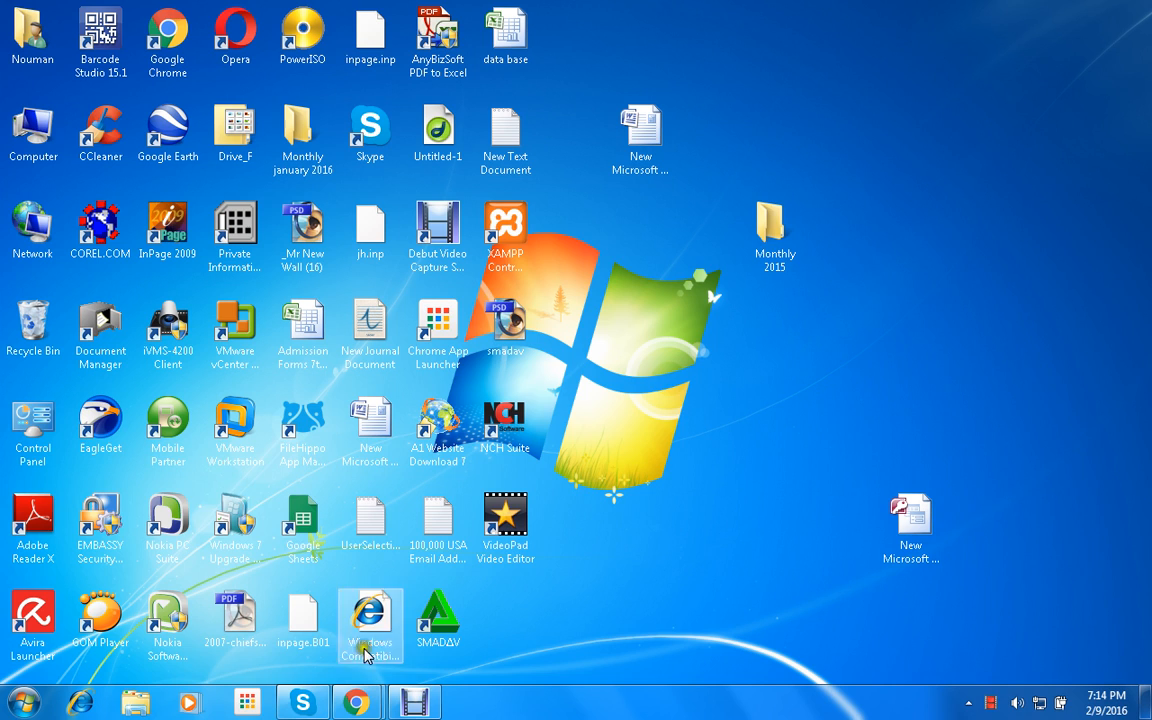
{"action": "mouse_move", "coordinate": [10, 688]}
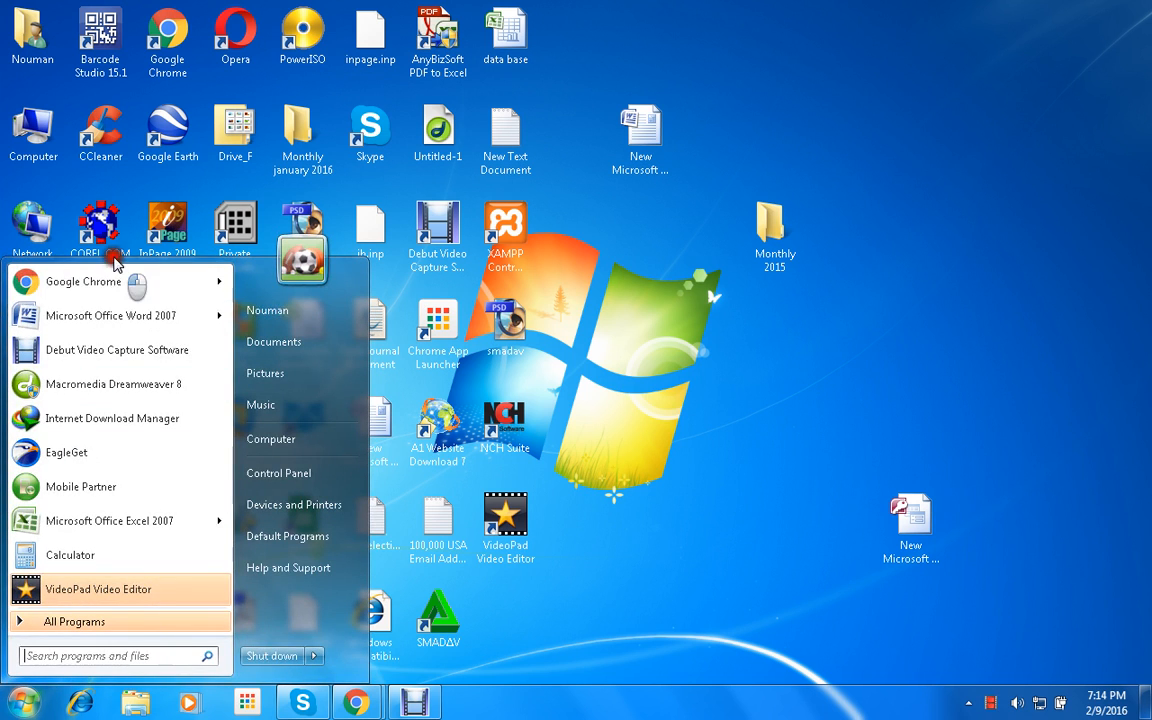
Step: Launch Word from the Start menu, close it, then try running 'win' from Run
{"action": "left_click", "coordinate": [111, 315]}
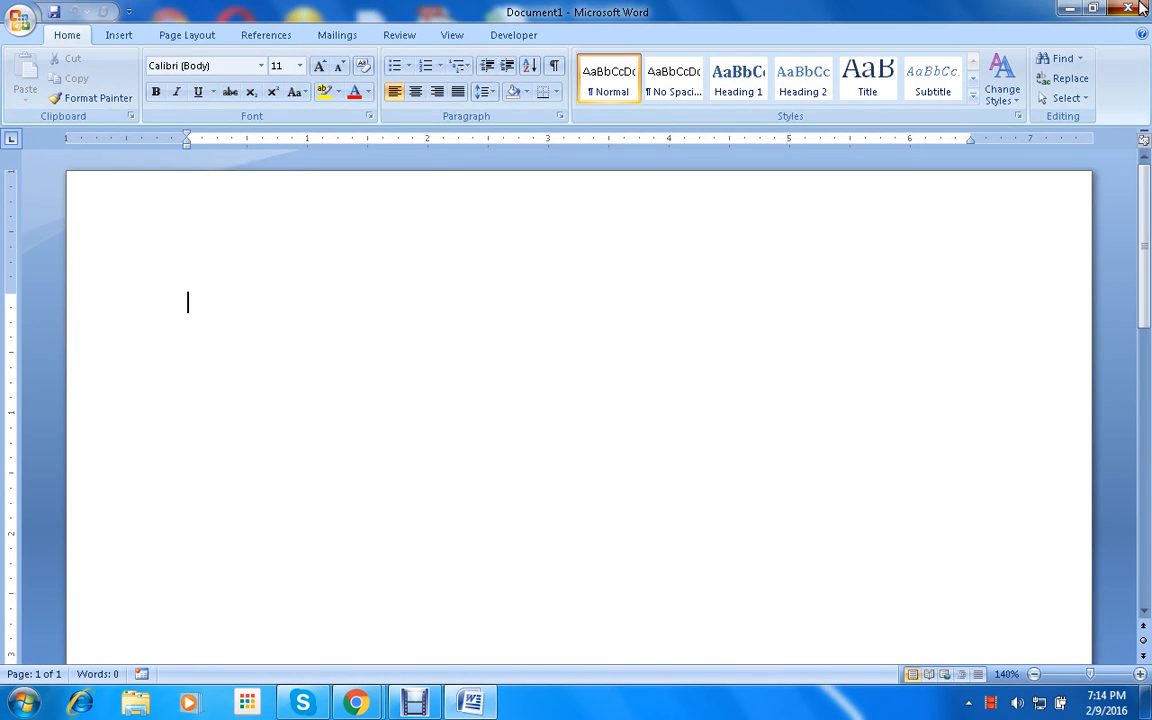
{"action": "left_click", "coordinate": [25, 700]}
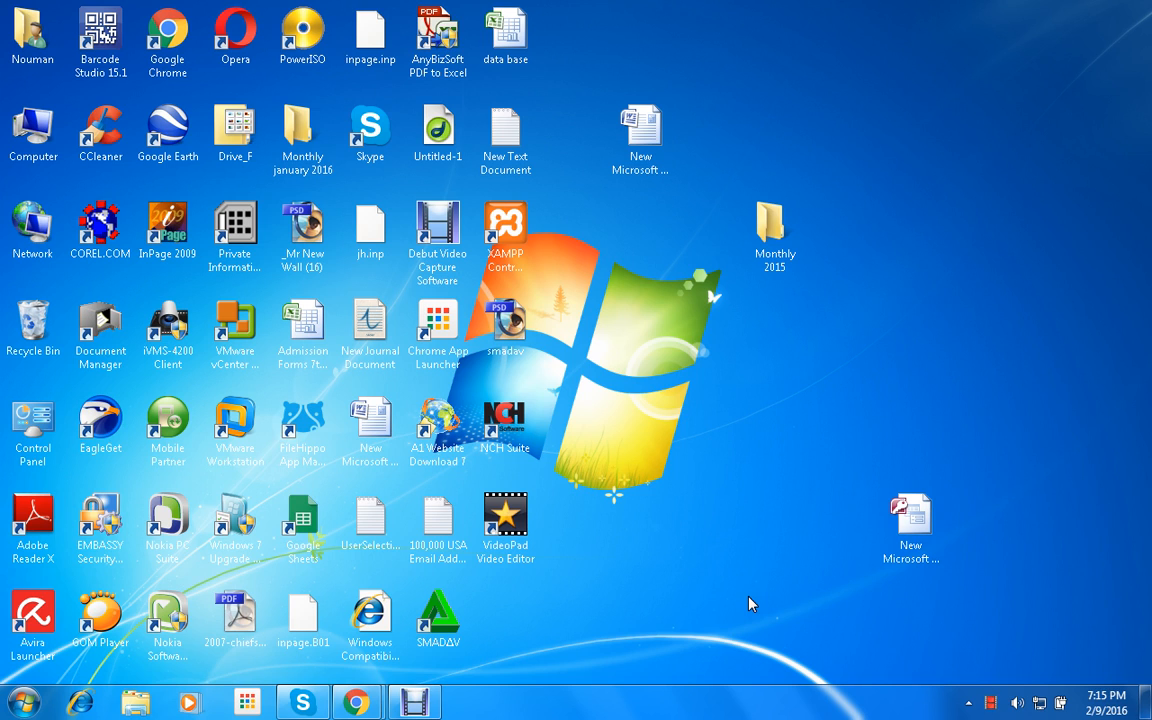
{"action": "key", "text": "Win+r"}
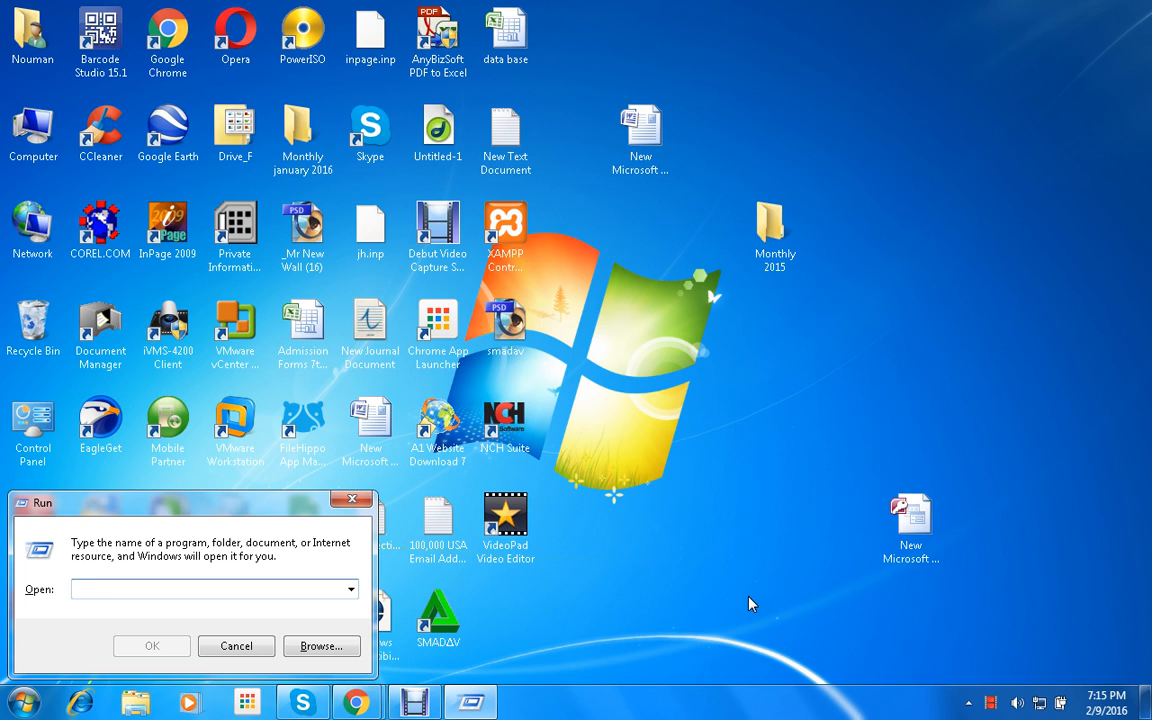
{"action": "type", "text": "win"}
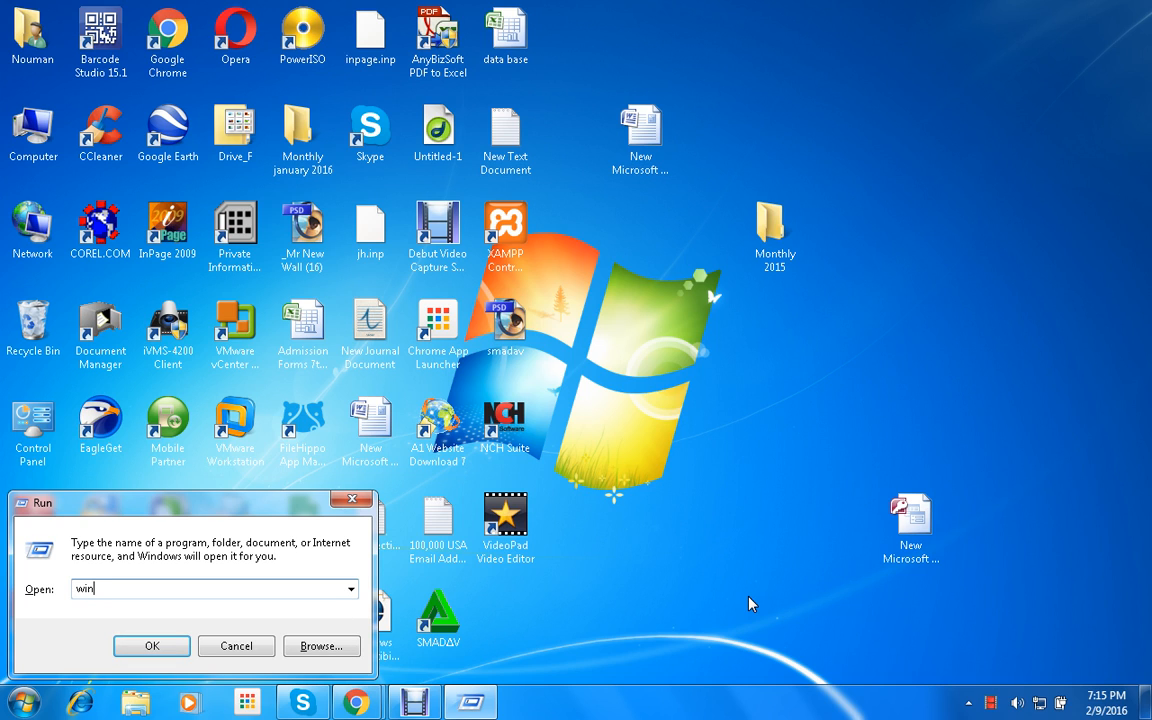
{"action": "left_click", "coordinate": [175, 646]}
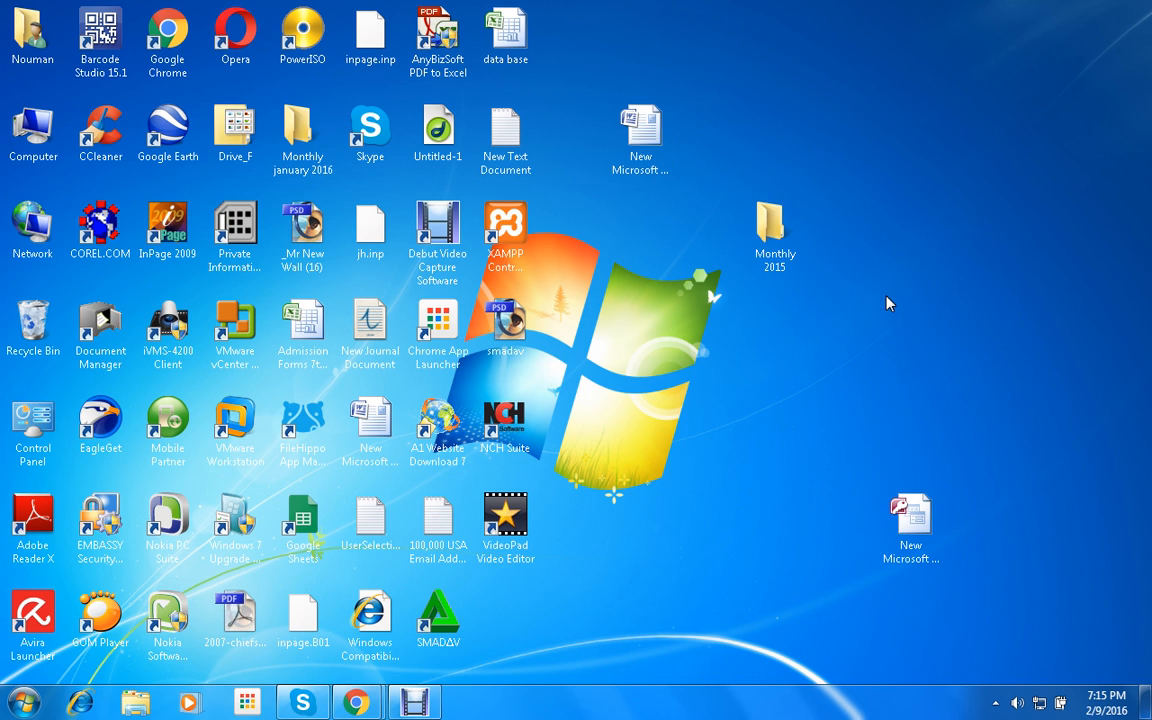
Step: Create 'New Microsoft Office Word Document (3)' on the desktop via the right-click New menu
{"action": "left_click", "coordinate": [437, 430]}
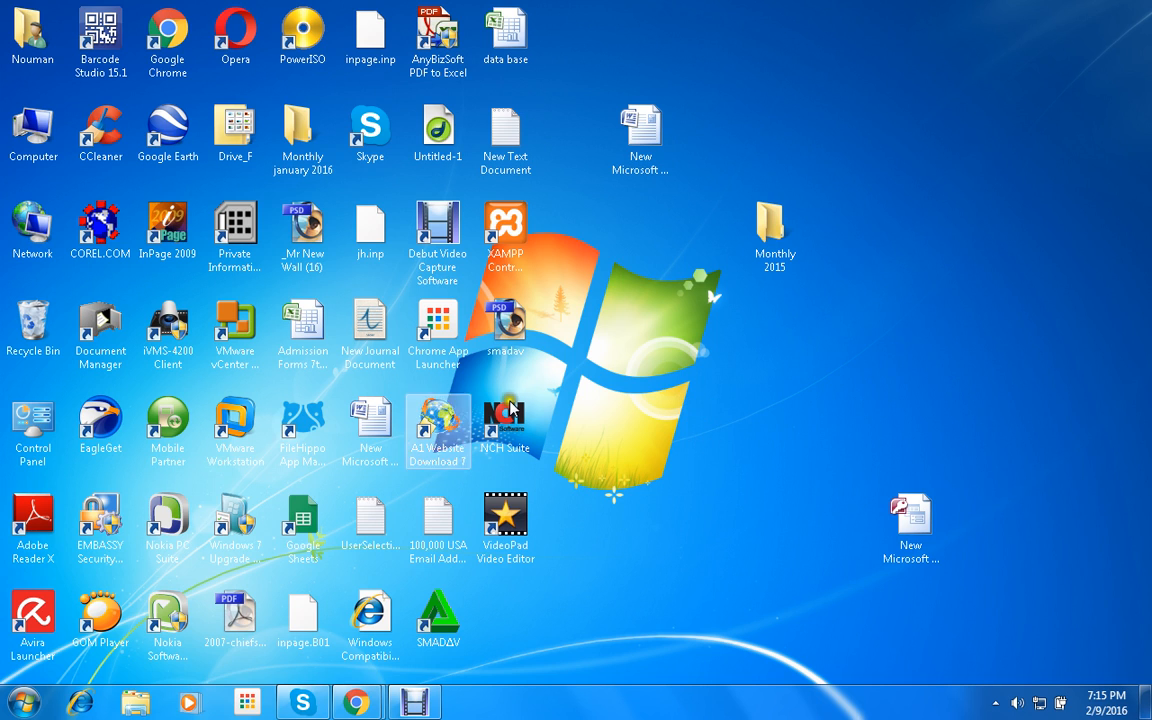
{"action": "mouse_move", "coordinate": [235, 655]}
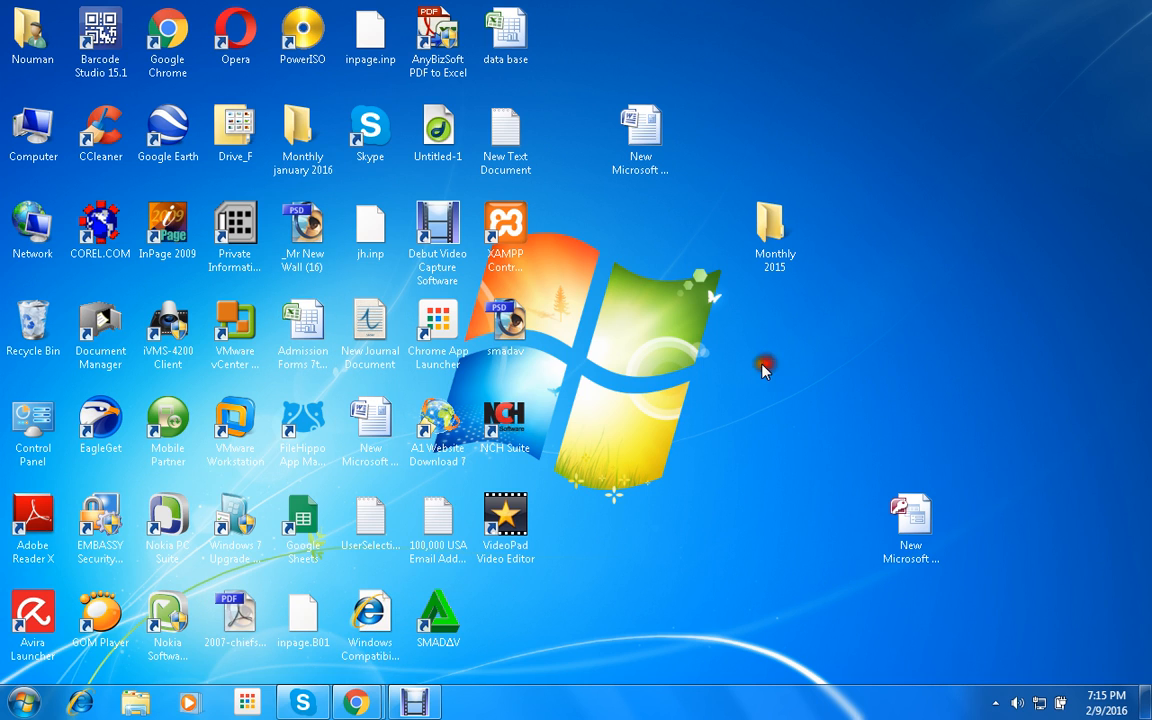
{"action": "right_click", "coordinate": [764, 367]}
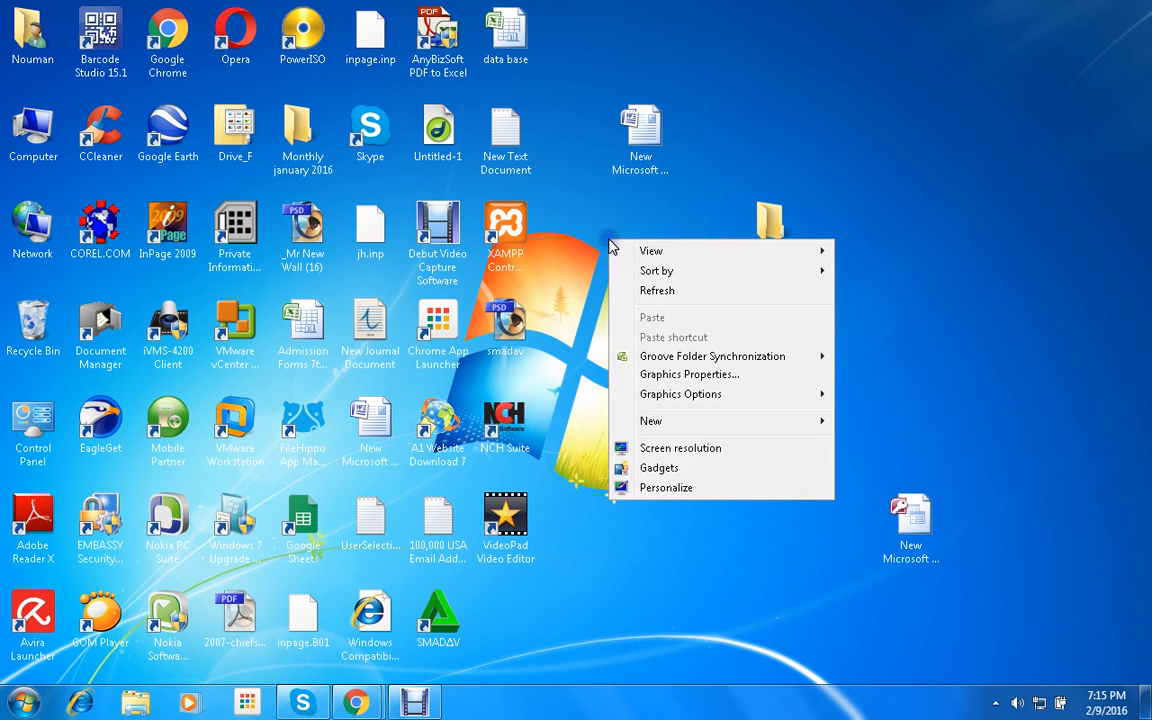
{"action": "mouse_move", "coordinate": [735, 428]}
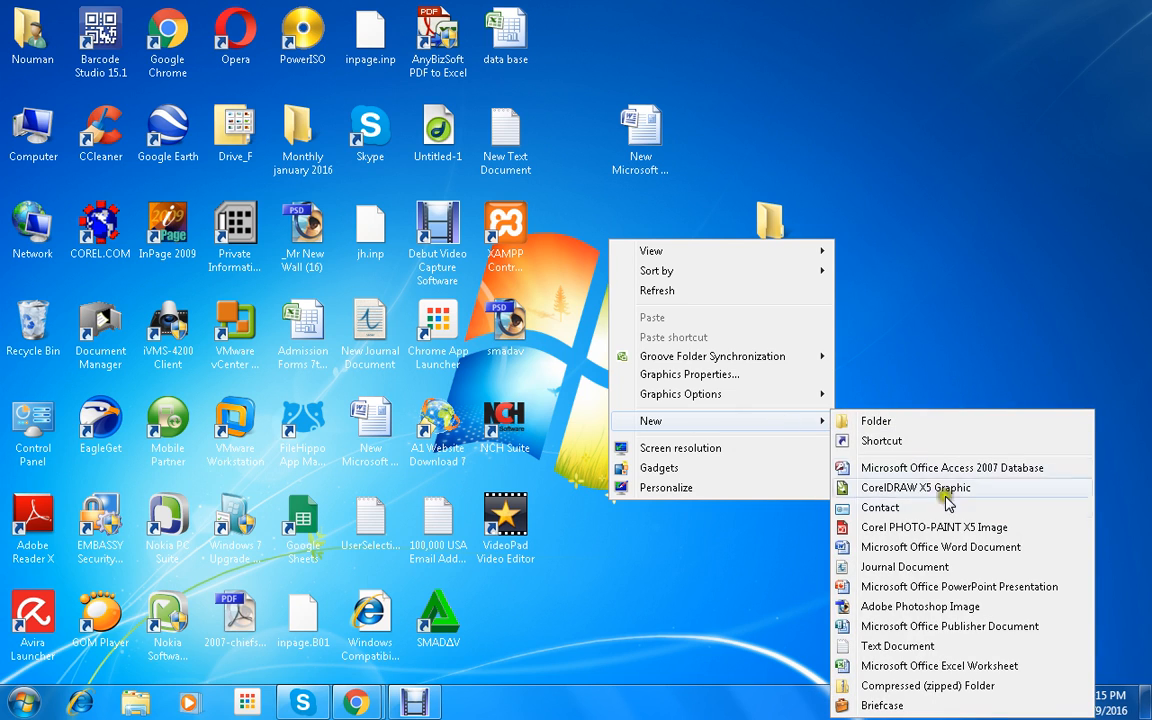
{"action": "mouse_move", "coordinate": [899, 567]}
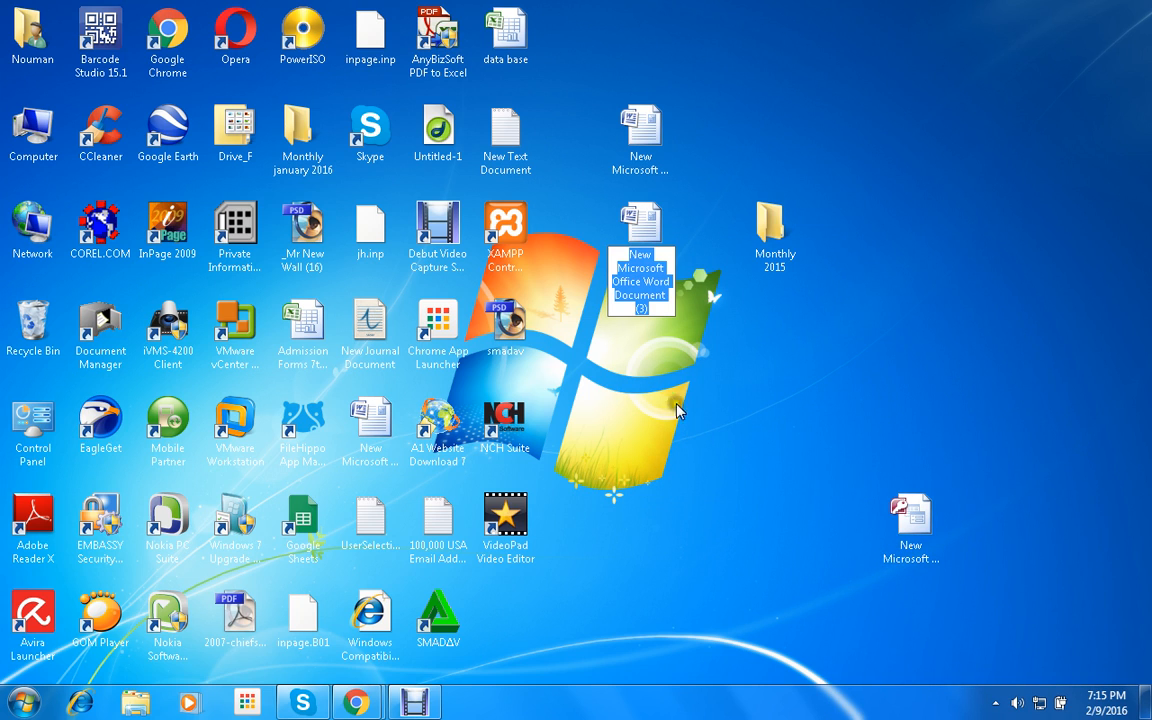
{"action": "mouse_move", "coordinate": [672, 389]}
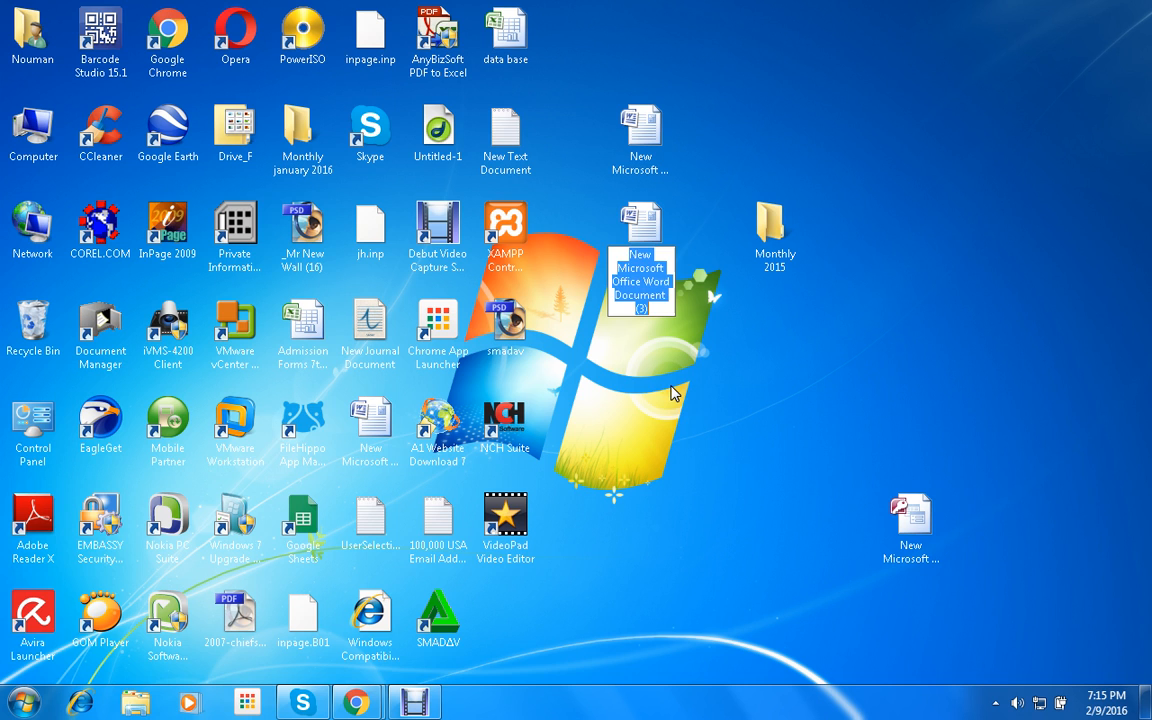
{"action": "left_click", "coordinate": [25, 719]}
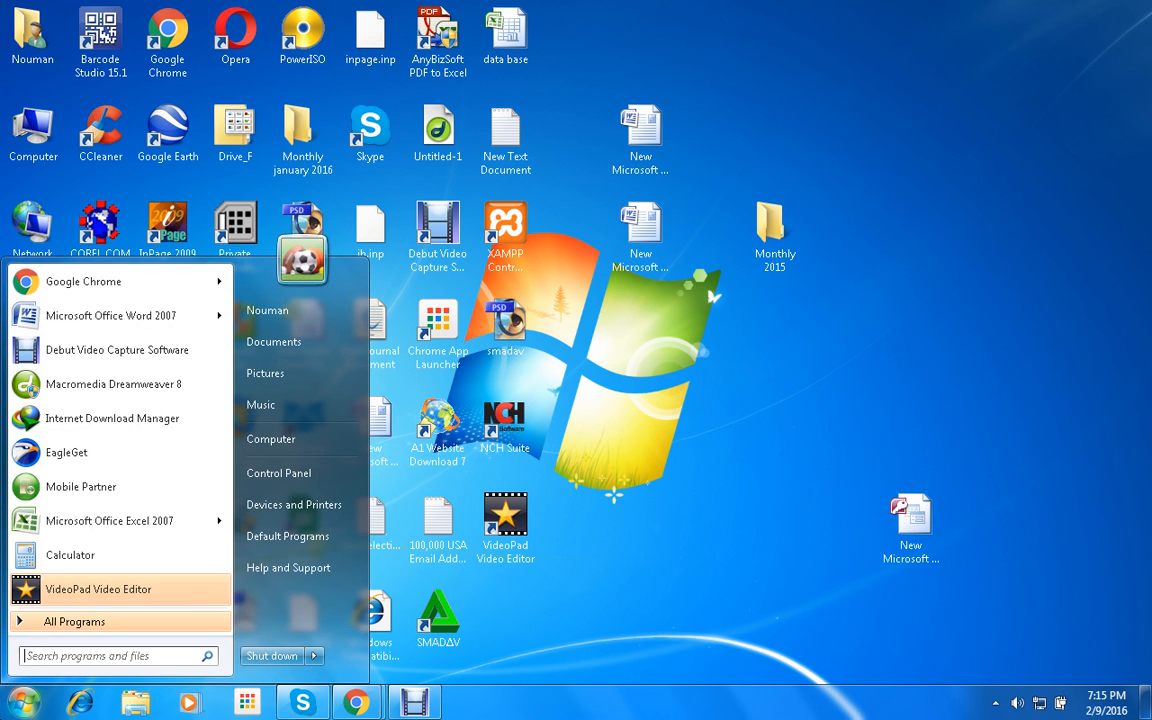
Step: Launch Word 2007 from the Start menu and save the blank document to the Desktop as Doc1
{"action": "left_click", "coordinate": [110, 315]}
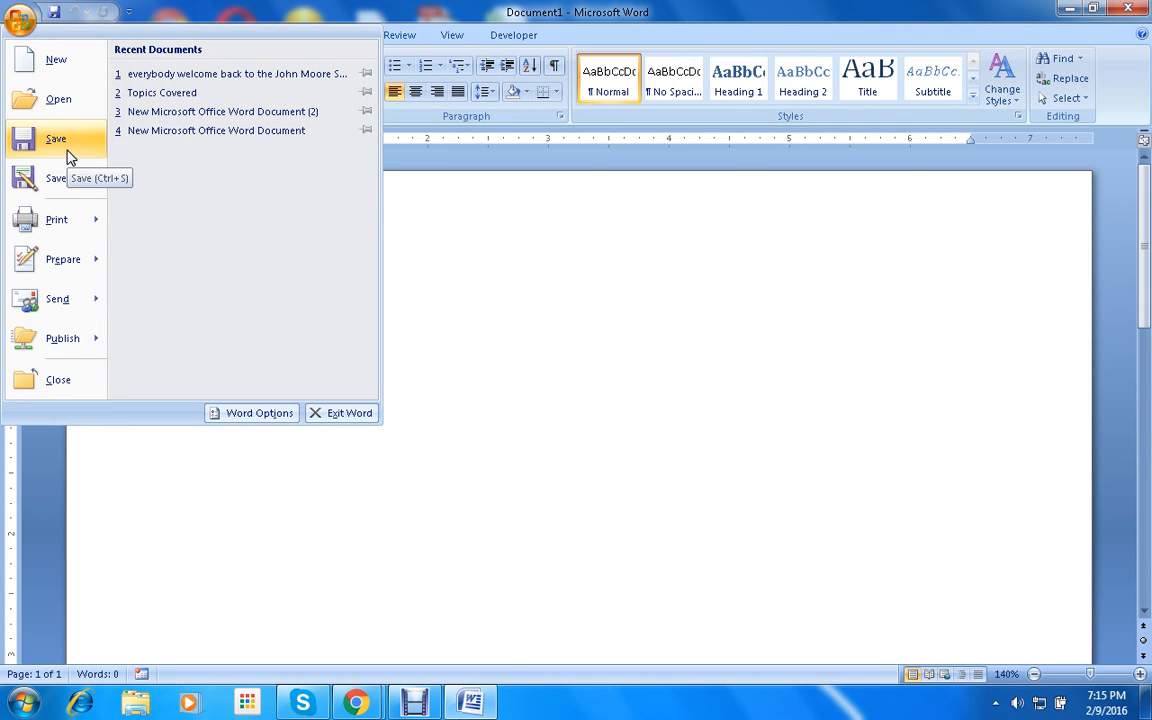
{"action": "left_click", "coordinate": [55, 133]}
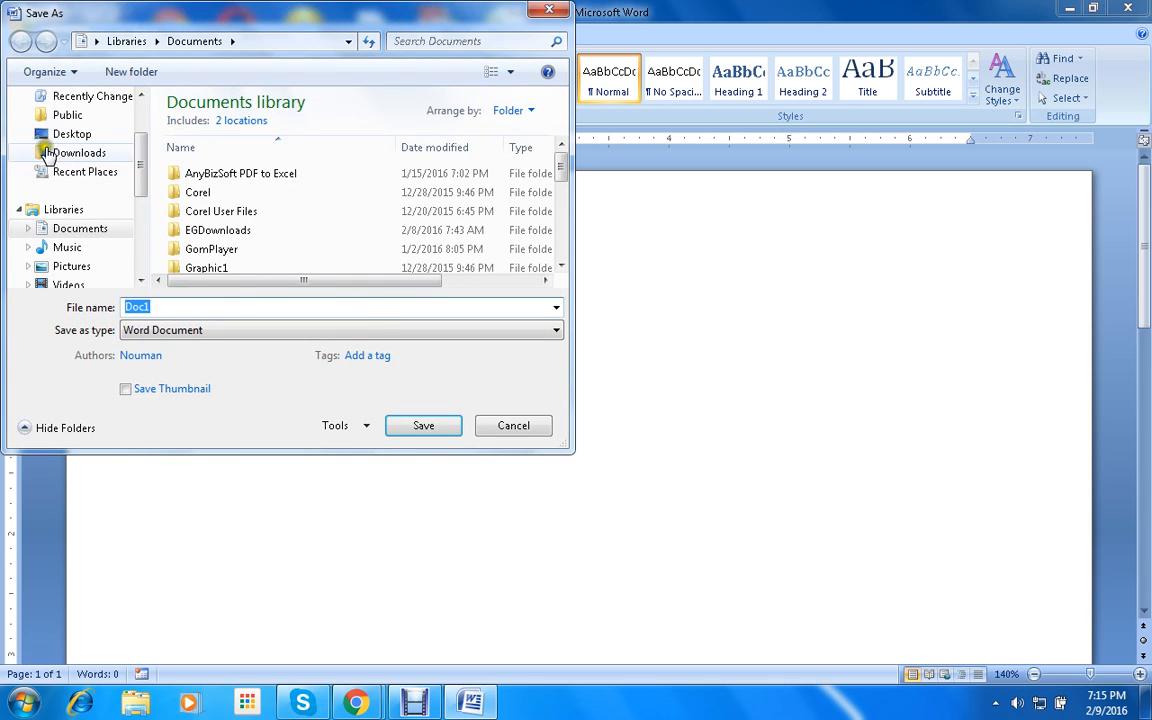
{"action": "left_click", "coordinate": [72, 133]}
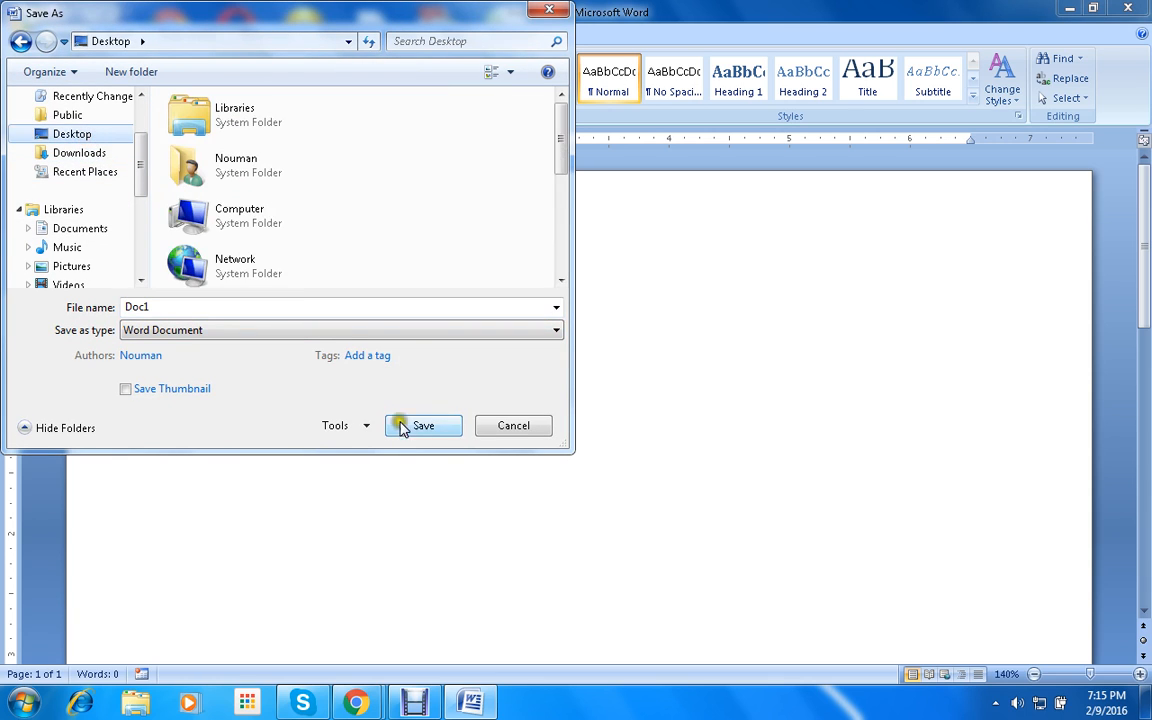
{"action": "left_click", "coordinate": [423, 426]}
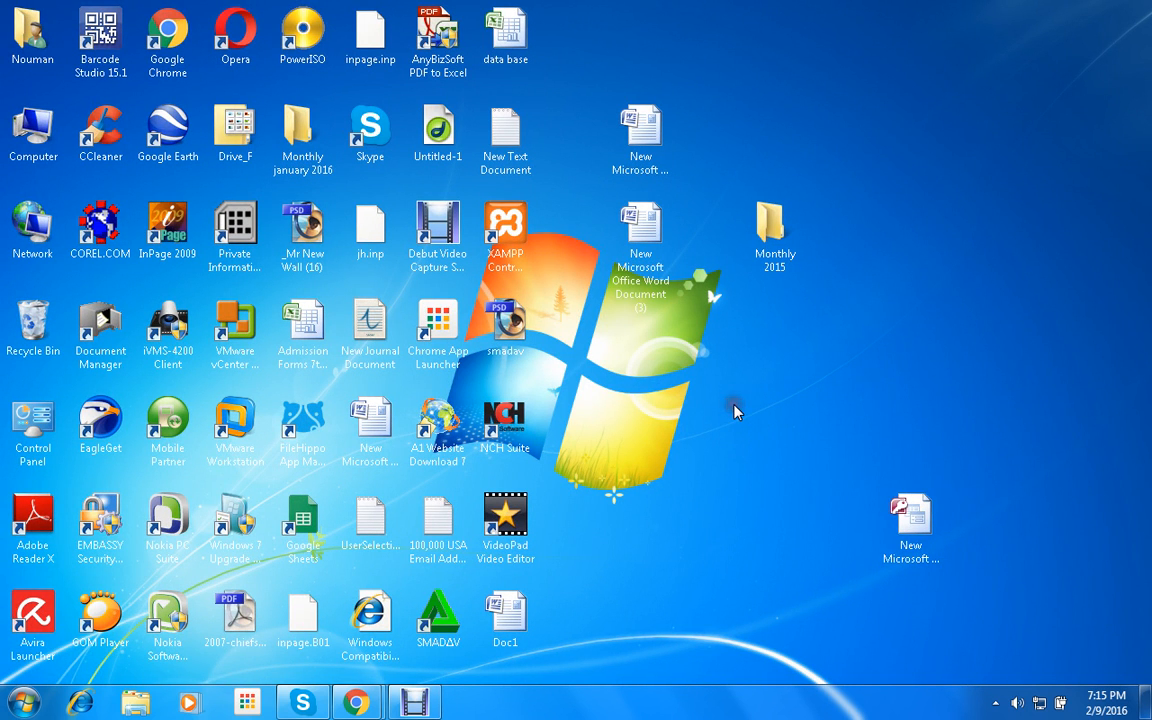
{"action": "mouse_move", "coordinate": [695, 323]}
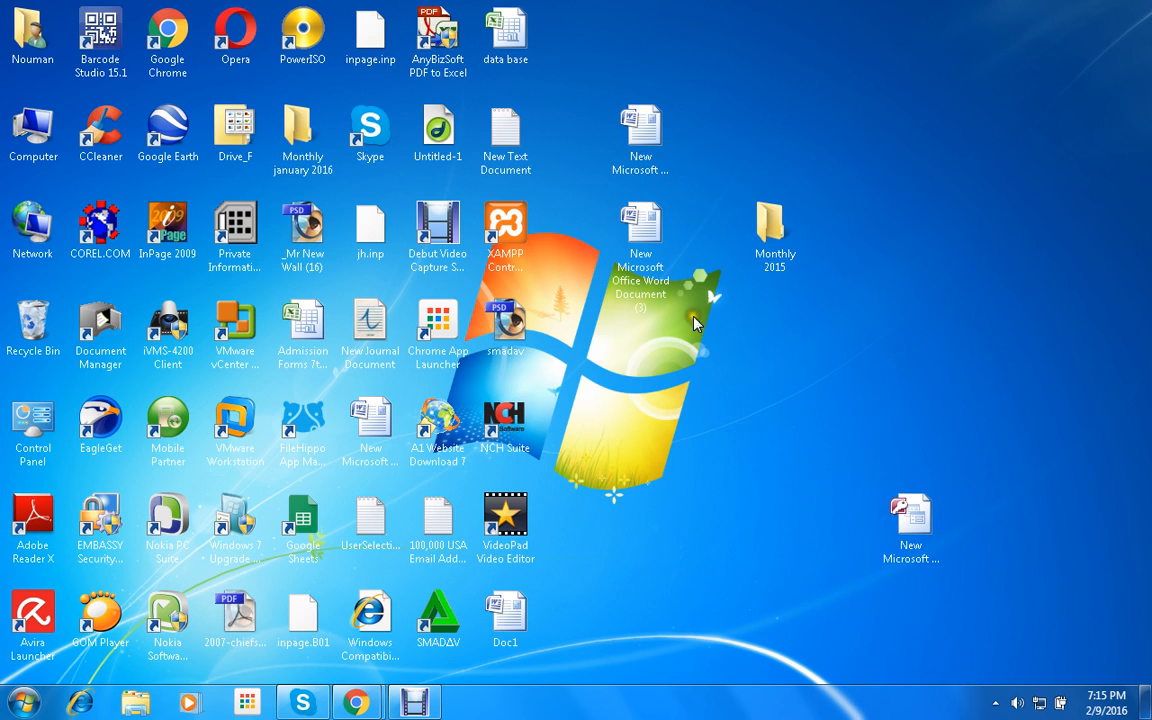
{"action": "mouse_move", "coordinate": [714, 423]}
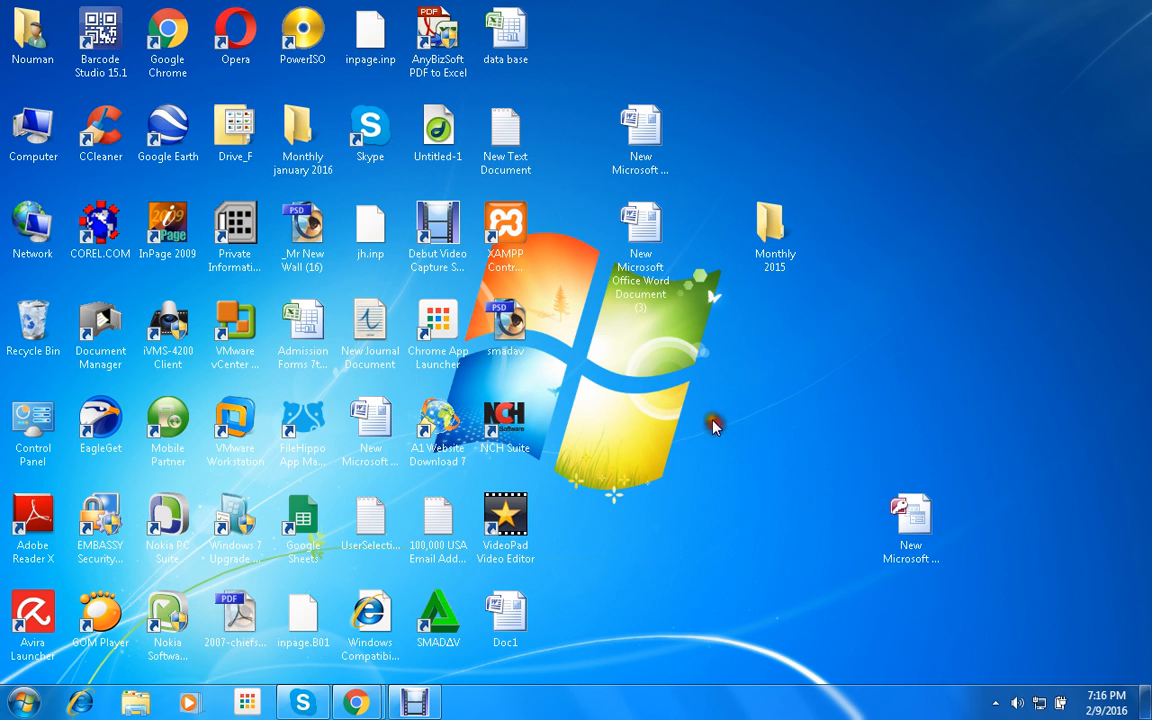
Step: Open the desktop file 'New Microsoft Office Word Document (3)' in Word
{"action": "double_click", "coordinate": [640, 220]}
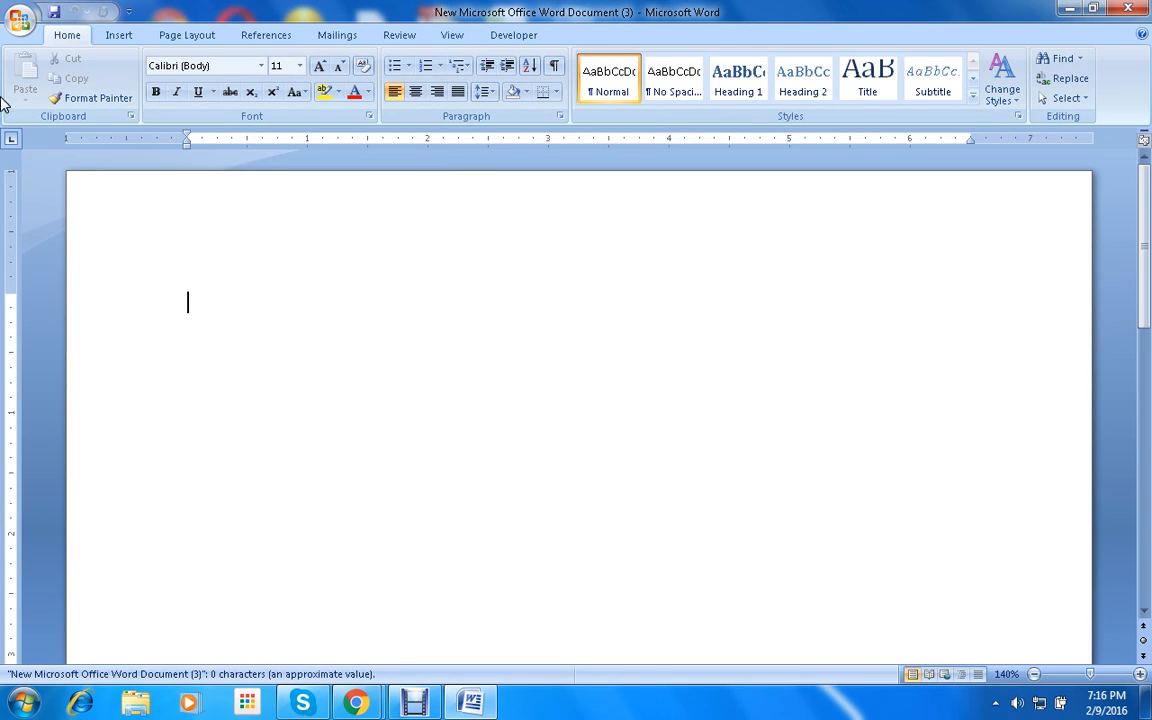
{"action": "mouse_move", "coordinate": [360, 305]}
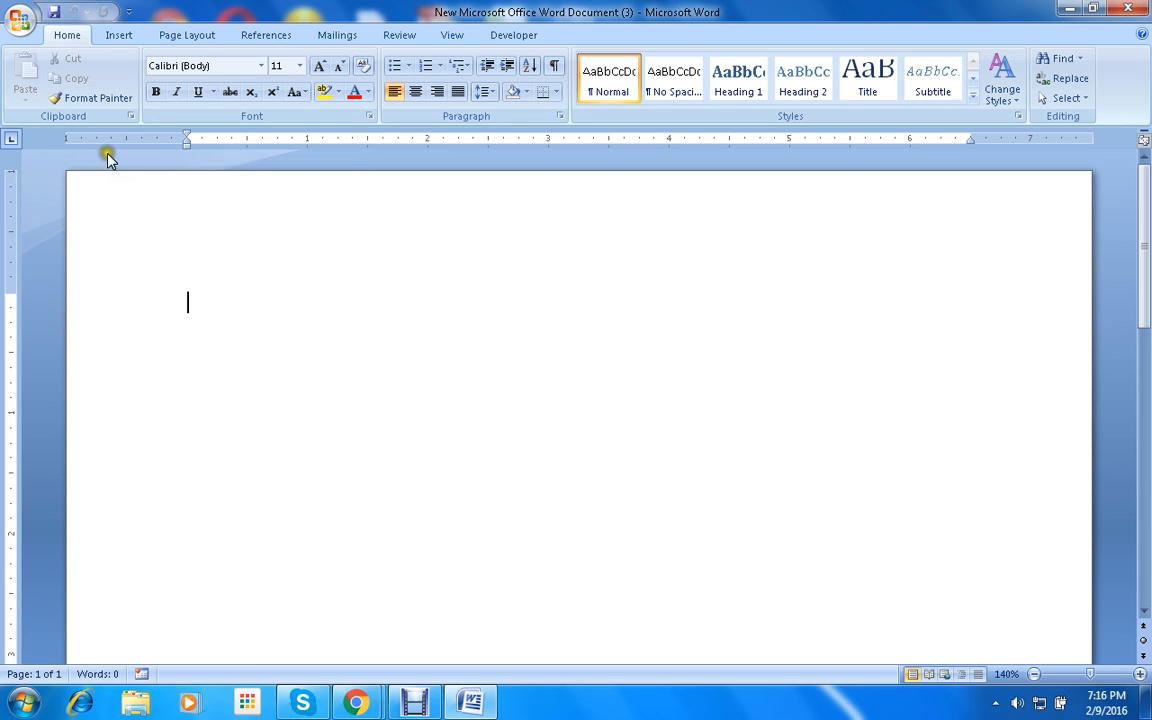
{"action": "left_click", "coordinate": [19, 16]}
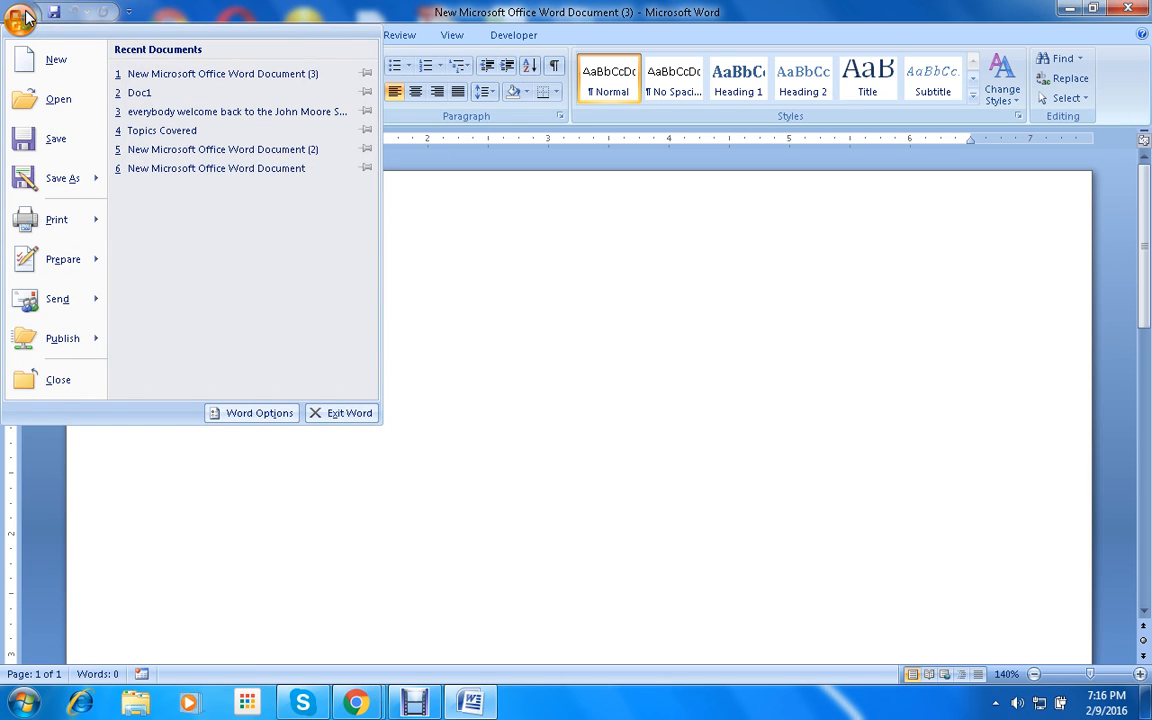
{"action": "mouse_move", "coordinate": [56, 61]}
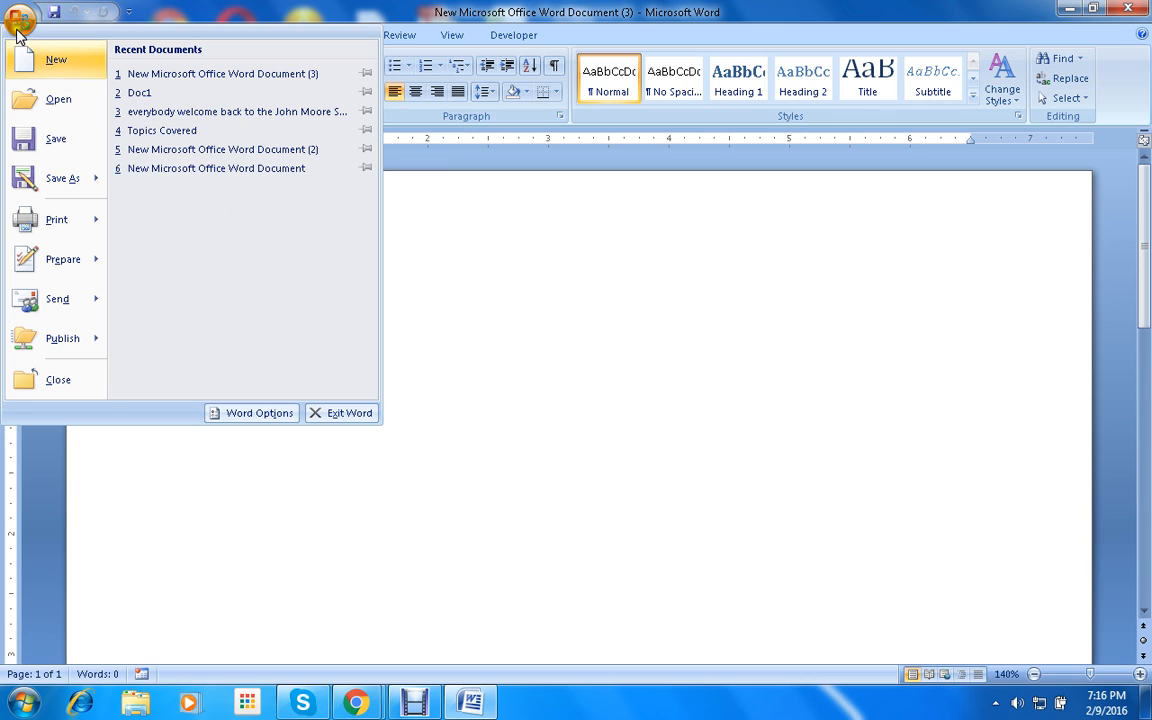
{"action": "mouse_move", "coordinate": [258, 413]}
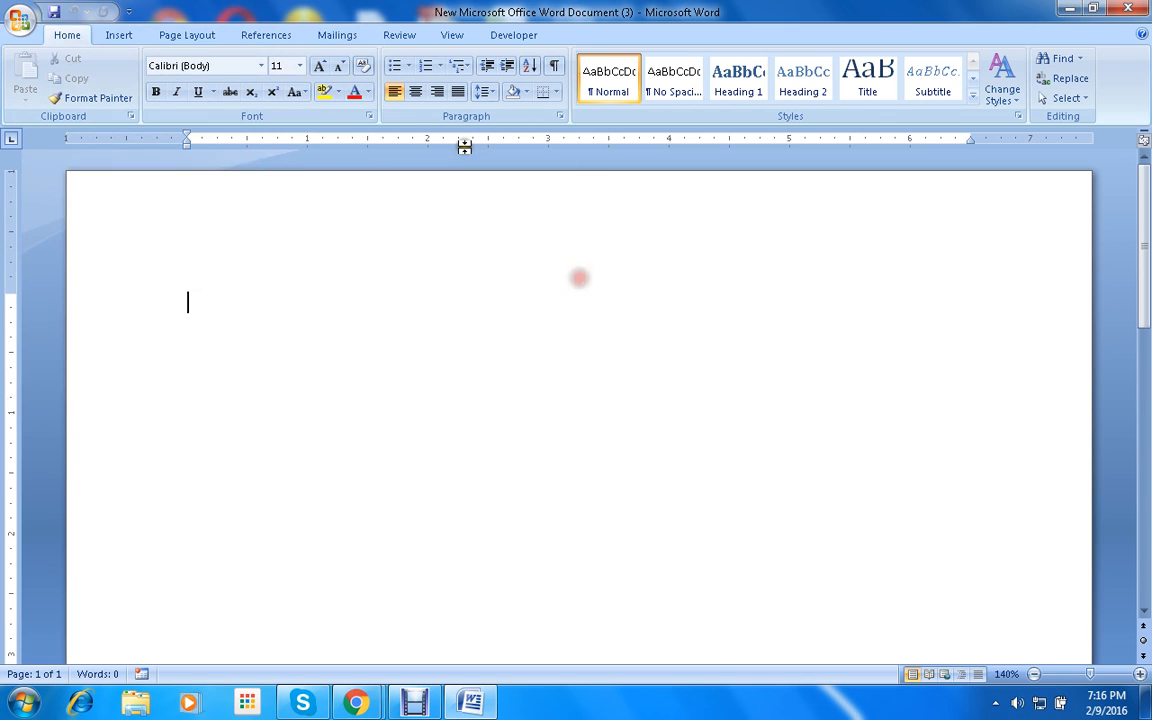
{"action": "mouse_move", "coordinate": [277, 321]}
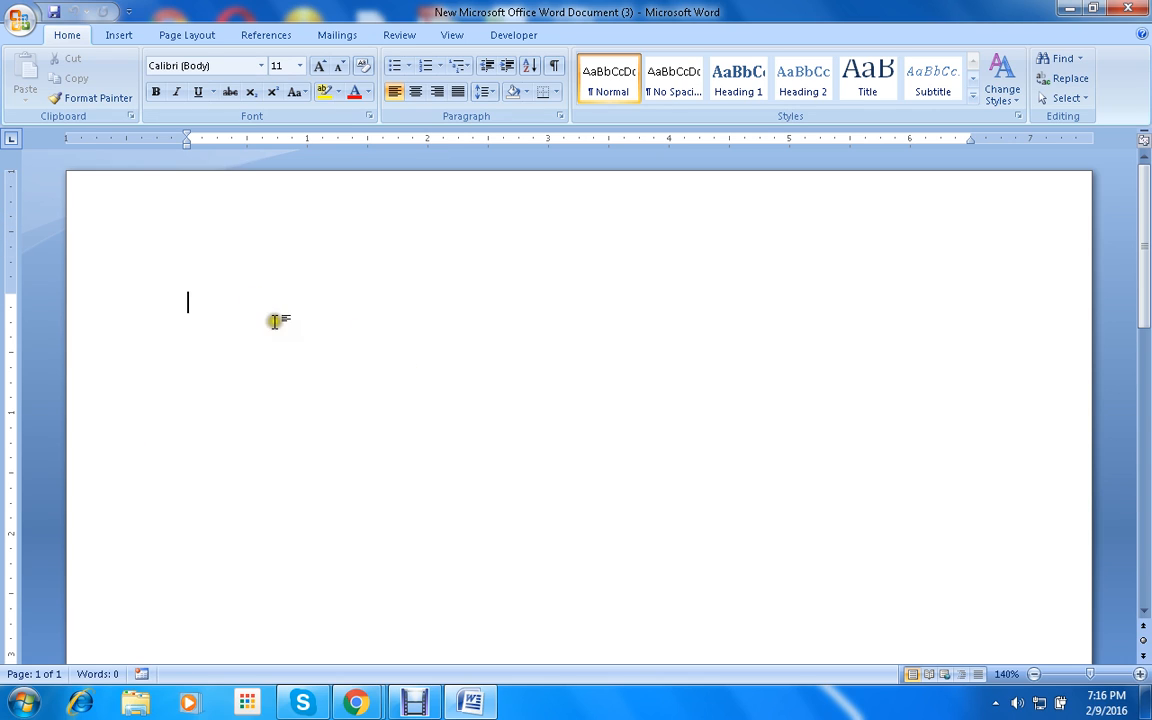
{"action": "mouse_move", "coordinate": [109, 238]}
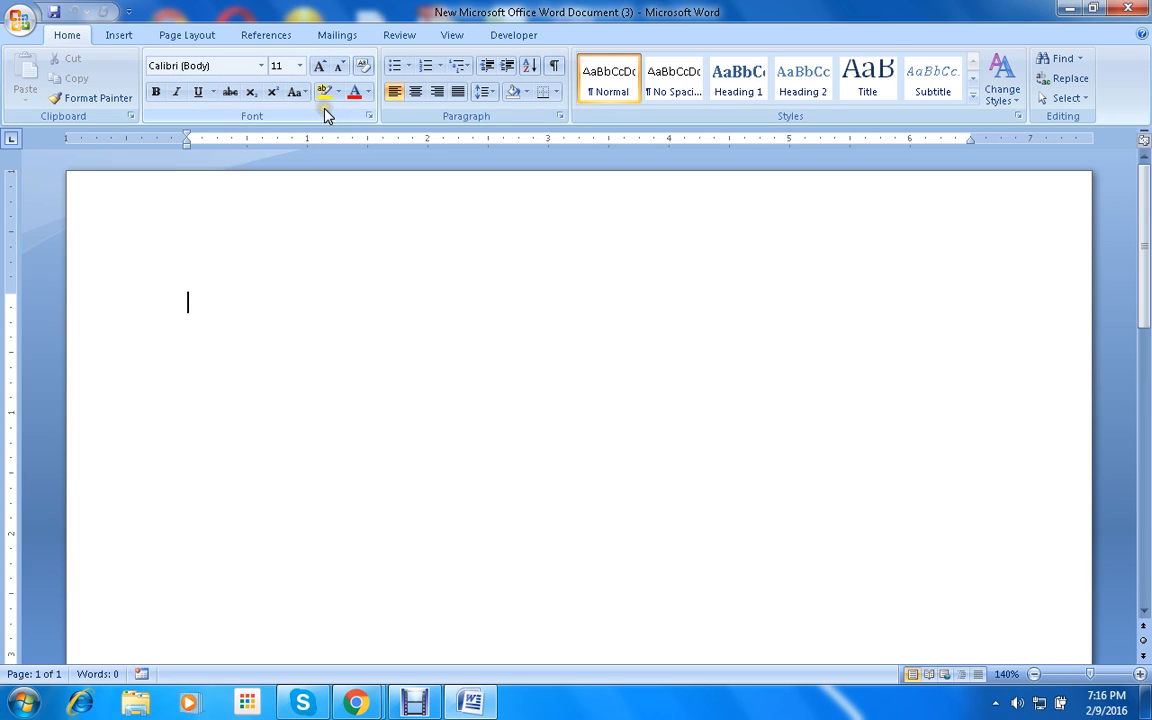
{"action": "mouse_move", "coordinate": [372, 107]}
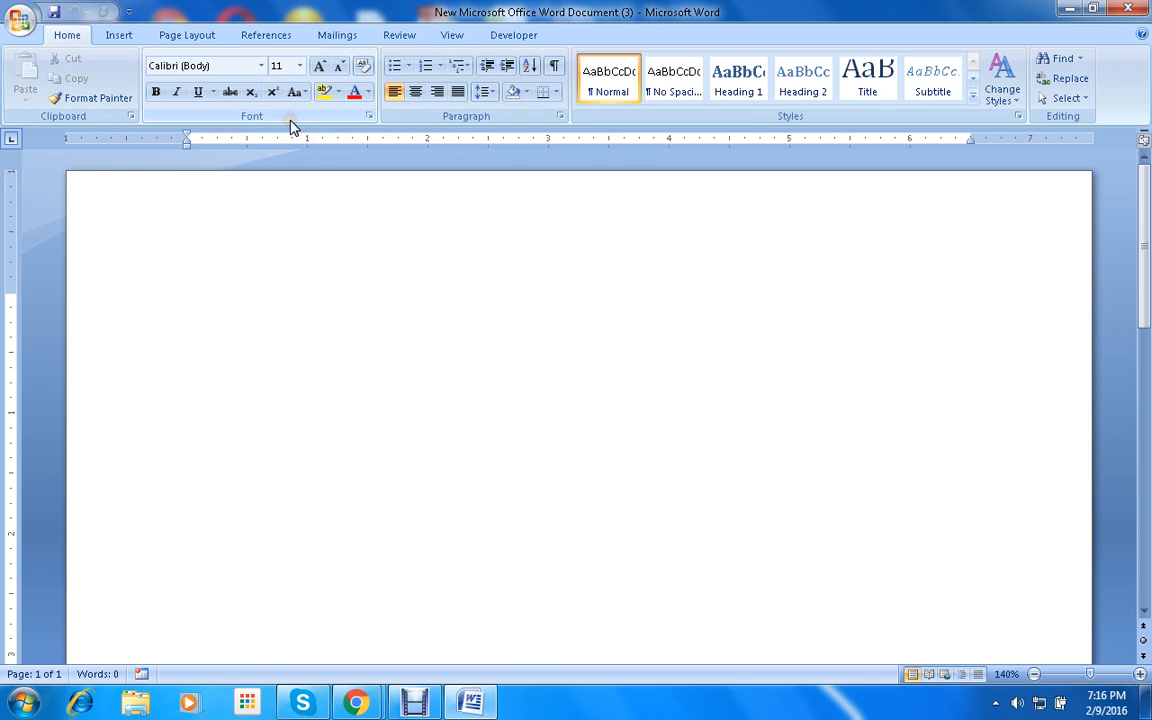
{"action": "mouse_move", "coordinate": [1140, 9]}
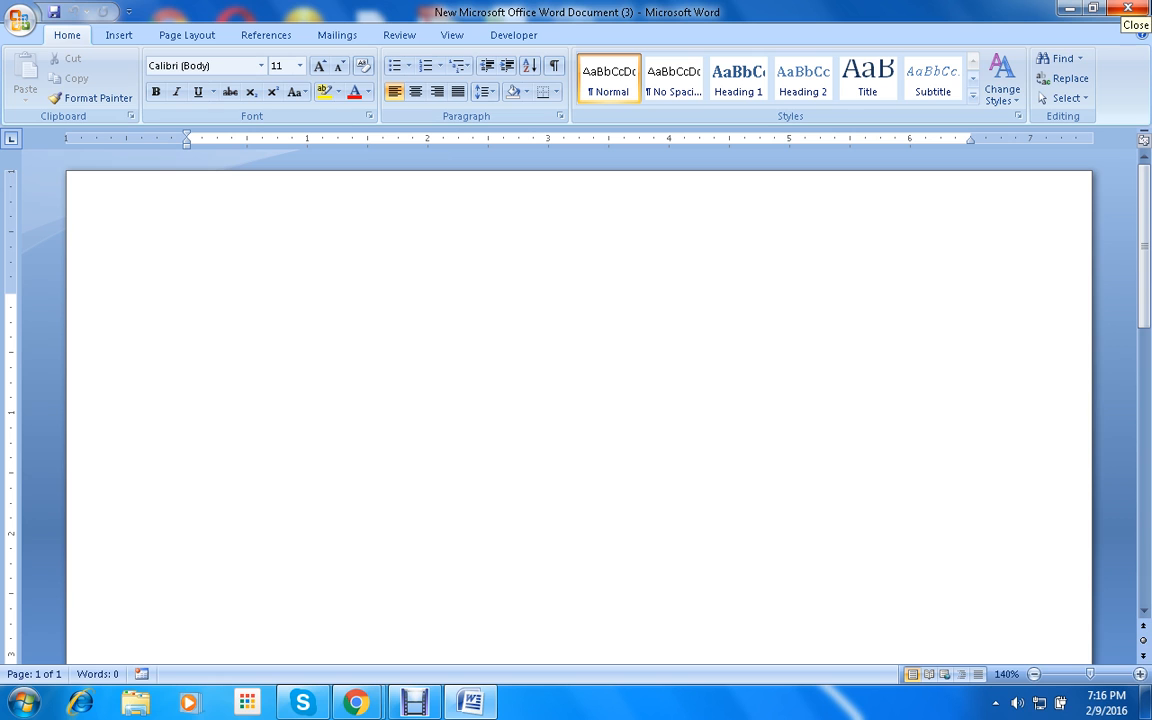